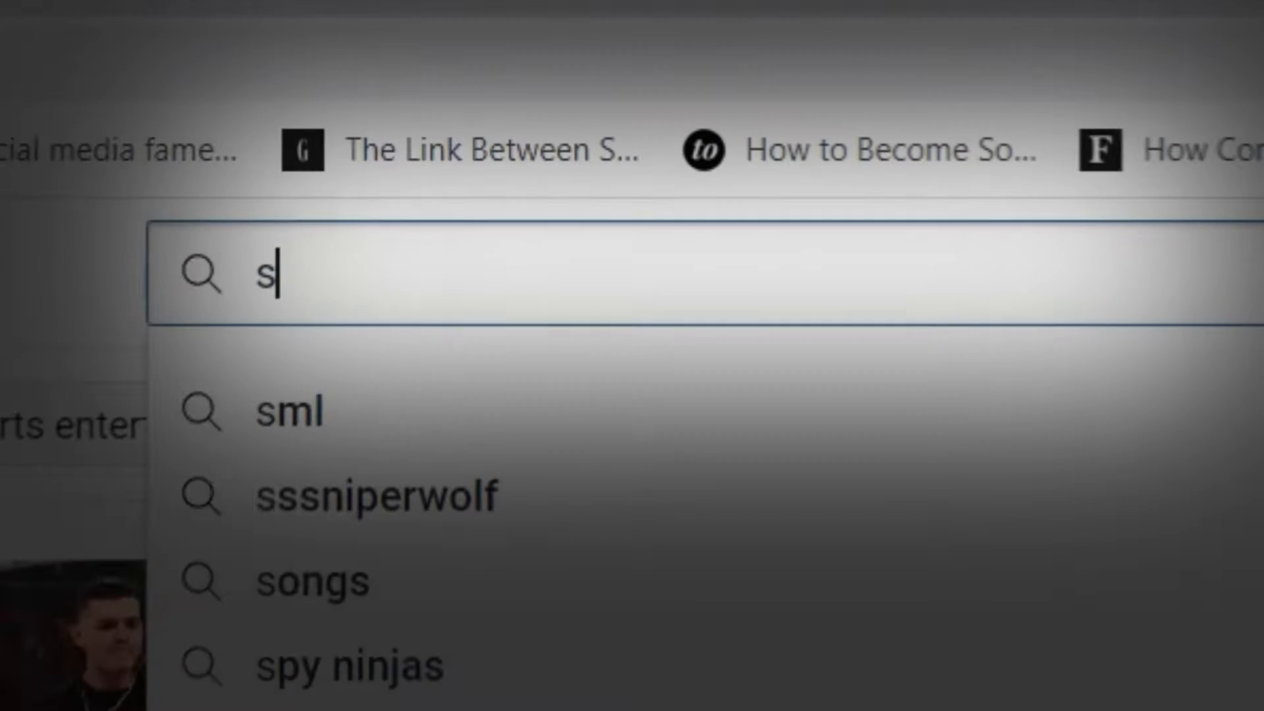
Step: Search YouTube for 'starlord'
{"action": "type", "text": "tarlord"}
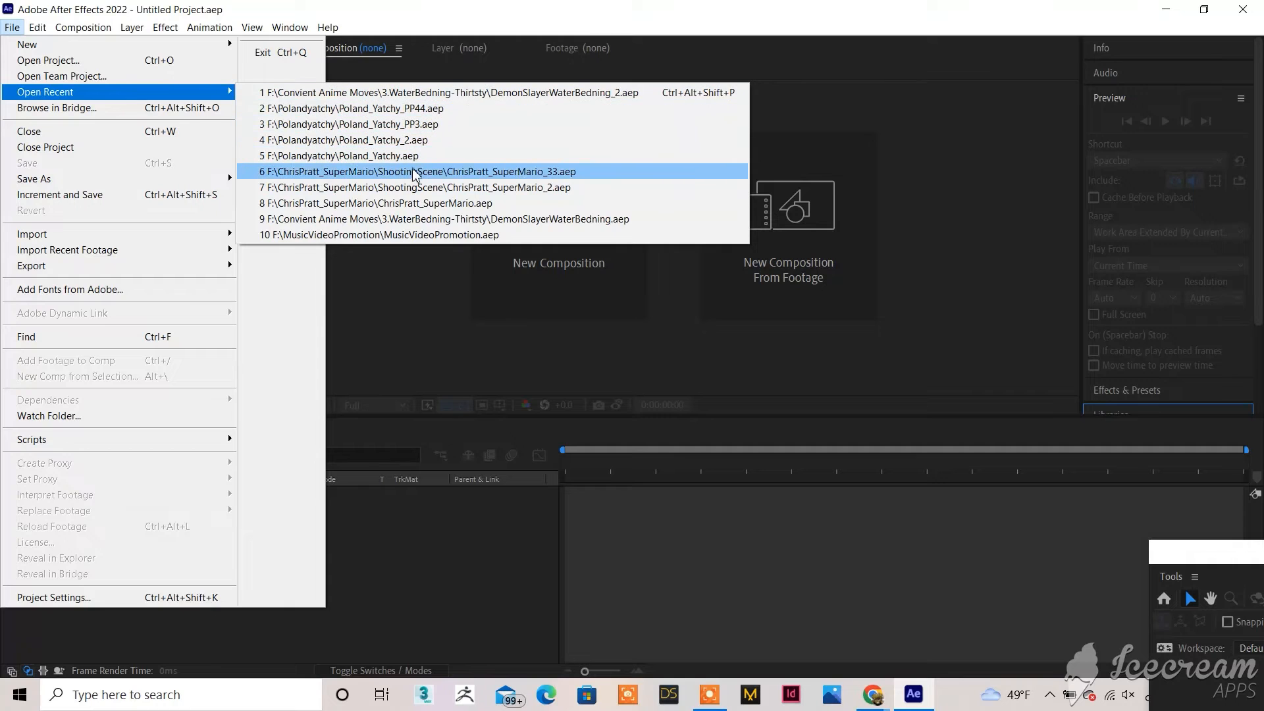
Step: Reopen the recent ChrisPratt_SuperMario_33 project and dismiss the missing-file warning
{"action": "left_click", "coordinate": [413, 172]}
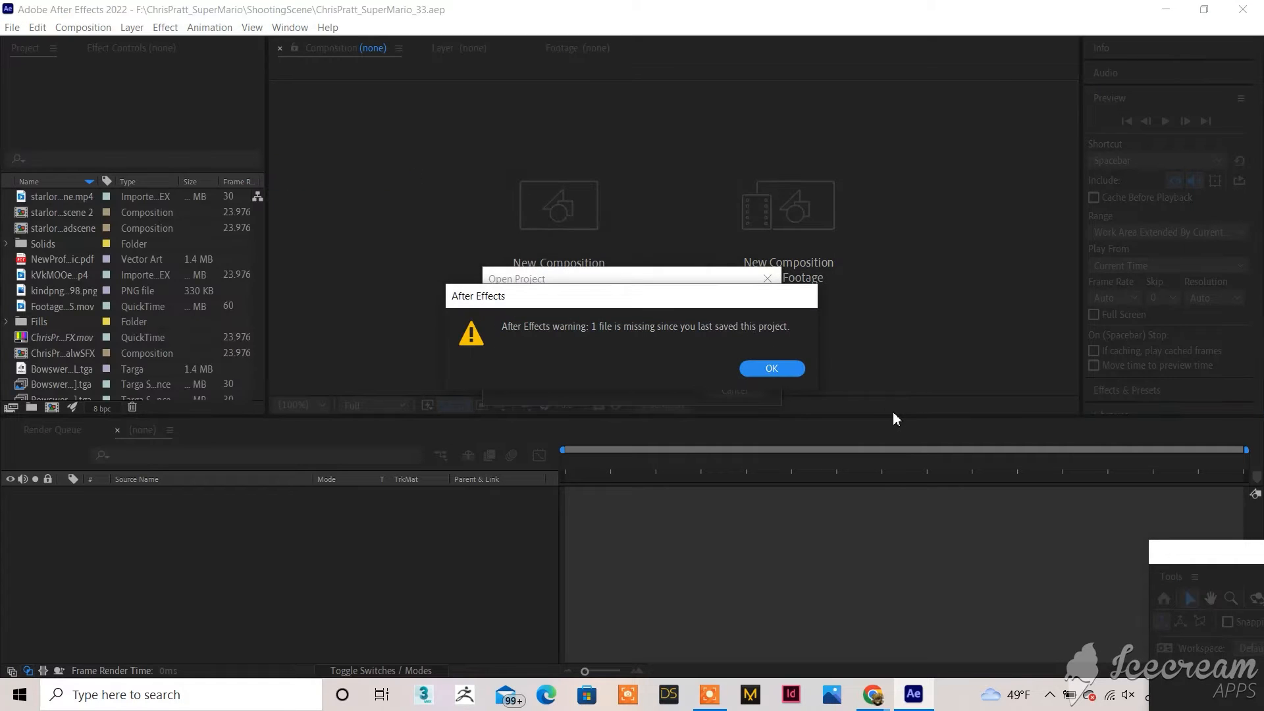
{"action": "left_click", "coordinate": [770, 367]}
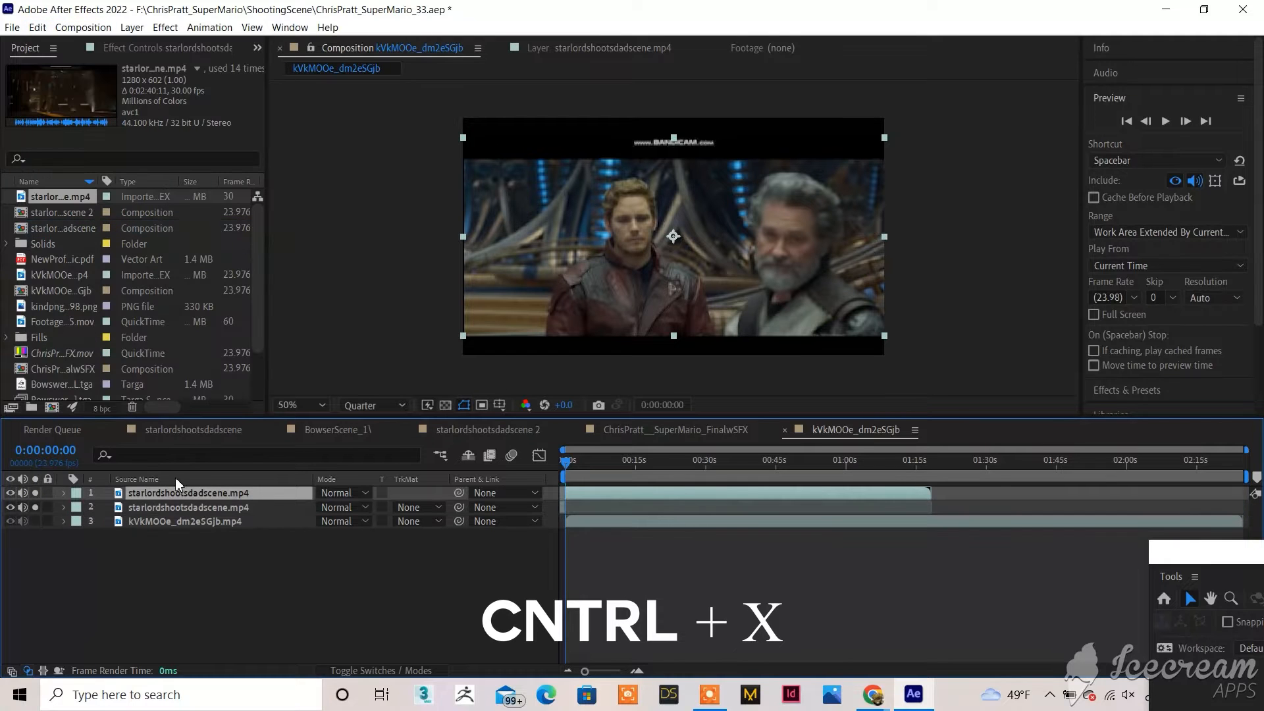
Step: Select the duplicate starlordshootsdadscene.mp4 layer at the top of the stack
{"action": "left_click", "coordinate": [187, 507]}
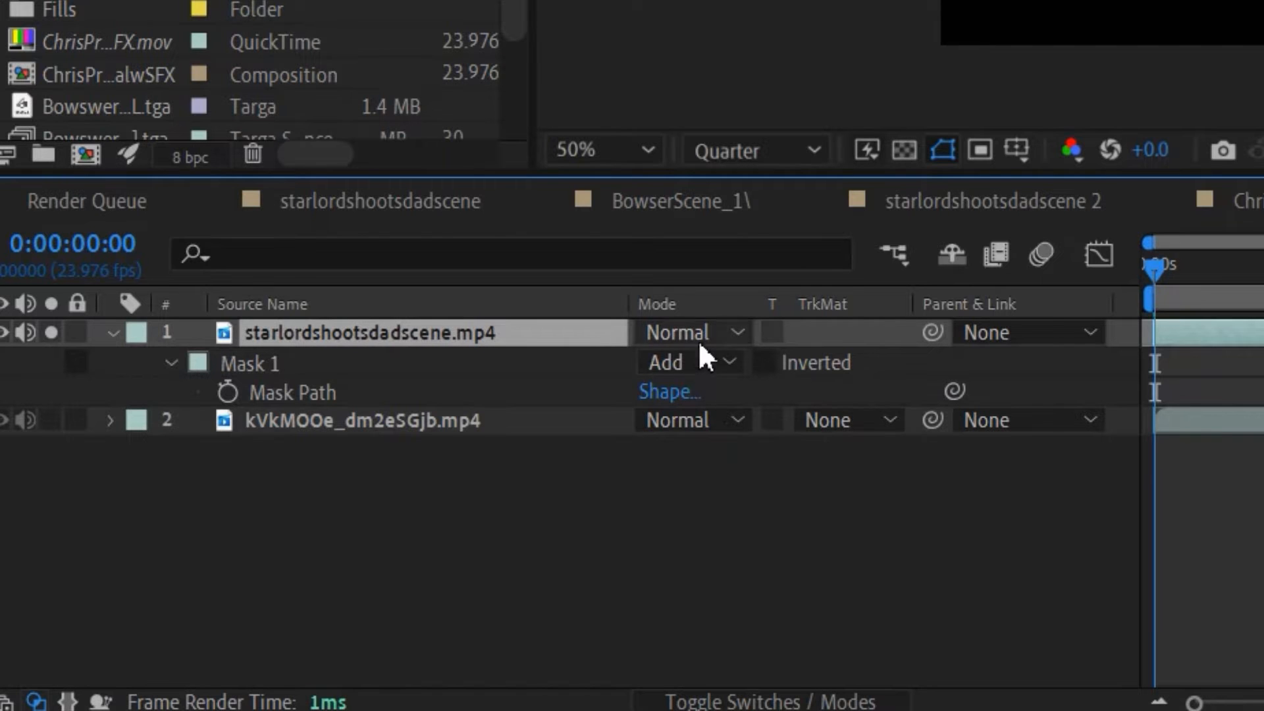
Step: Set Mask 1 to Subtract and scrub later in the shot to check it
{"action": "left_click", "coordinate": [722, 462]}
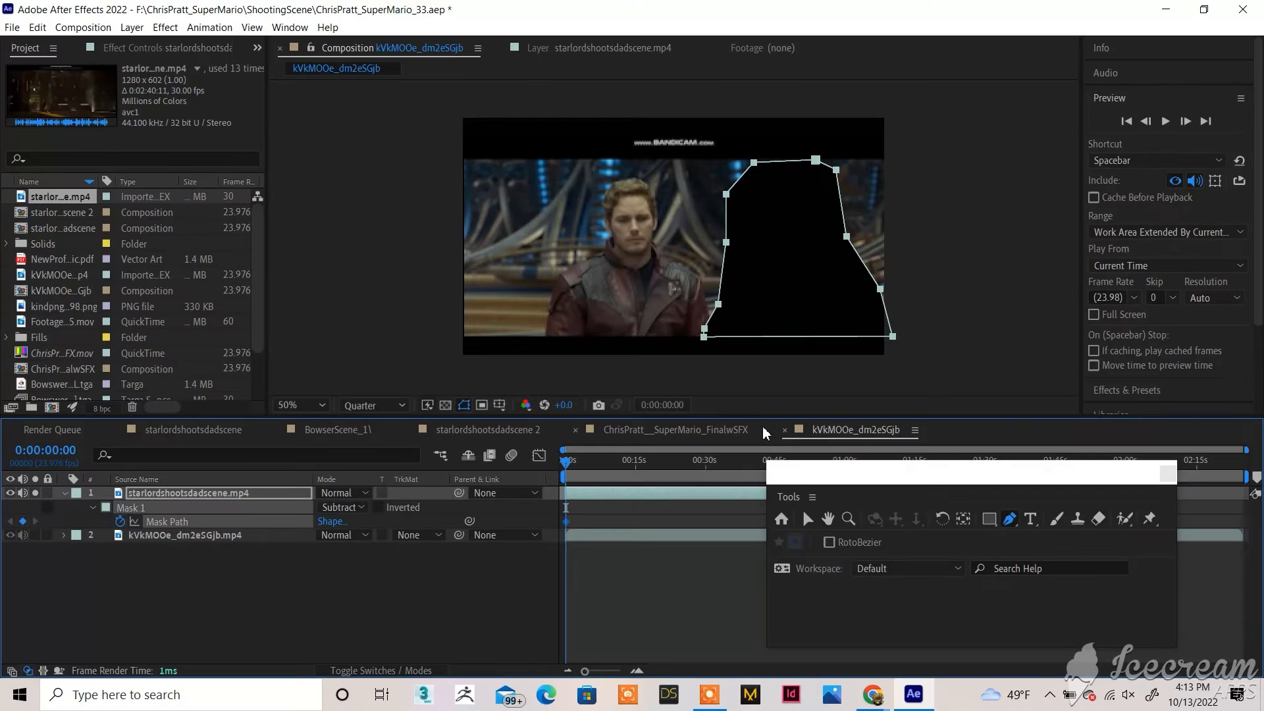
{"action": "left_click_drag", "start_coordinate": [967, 473], "coordinate": [1044, 582]}
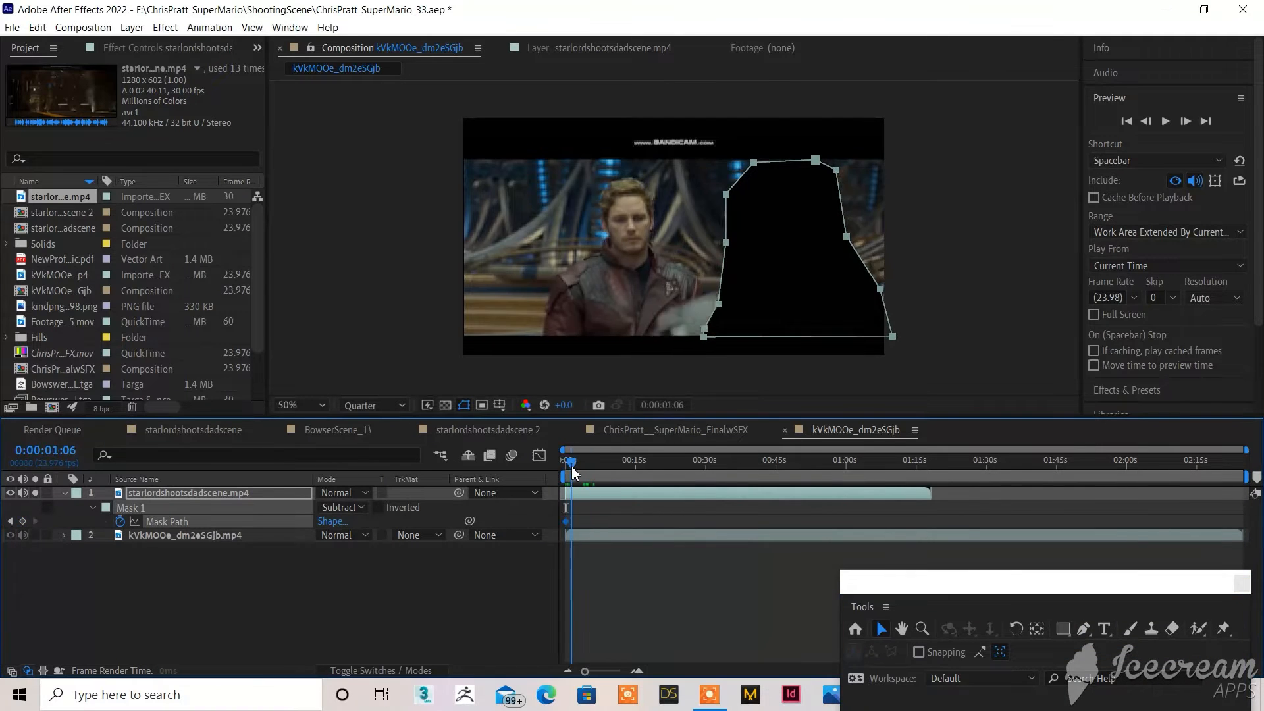
{"action": "left_click_drag", "start_coordinate": [571, 473], "coordinate": [579, 474]}
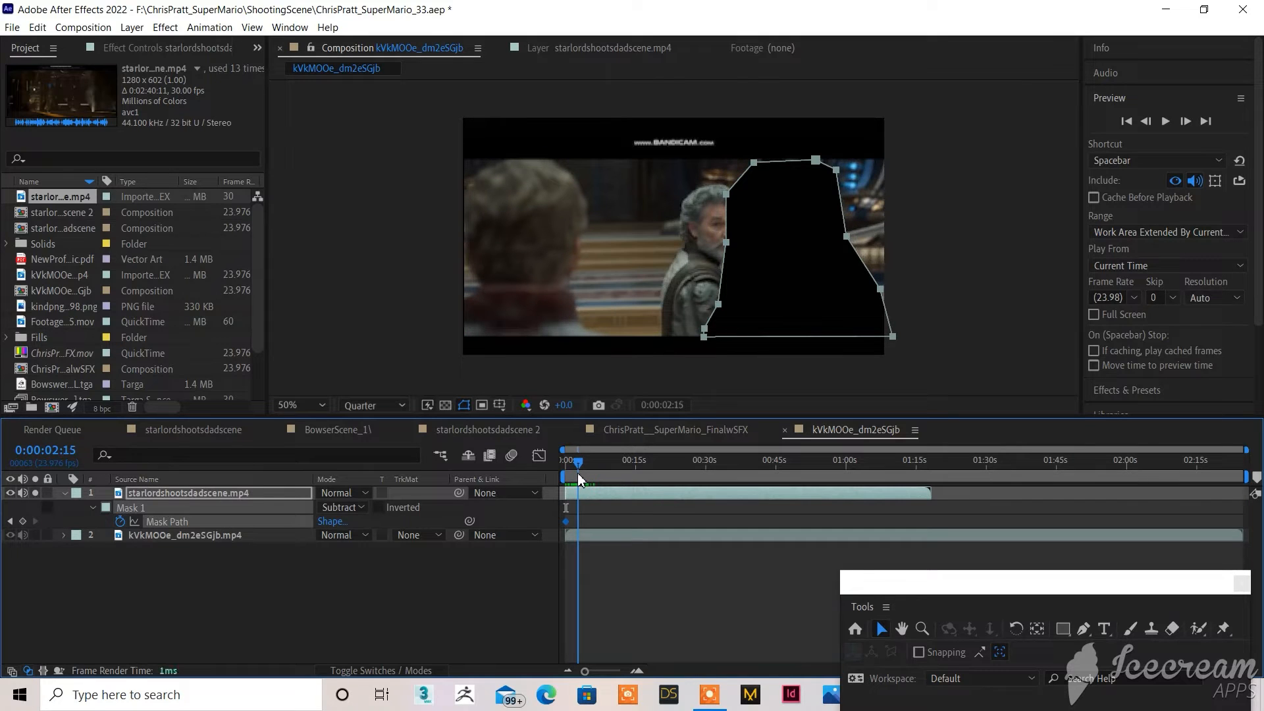
{"action": "left_click", "coordinate": [572, 459]}
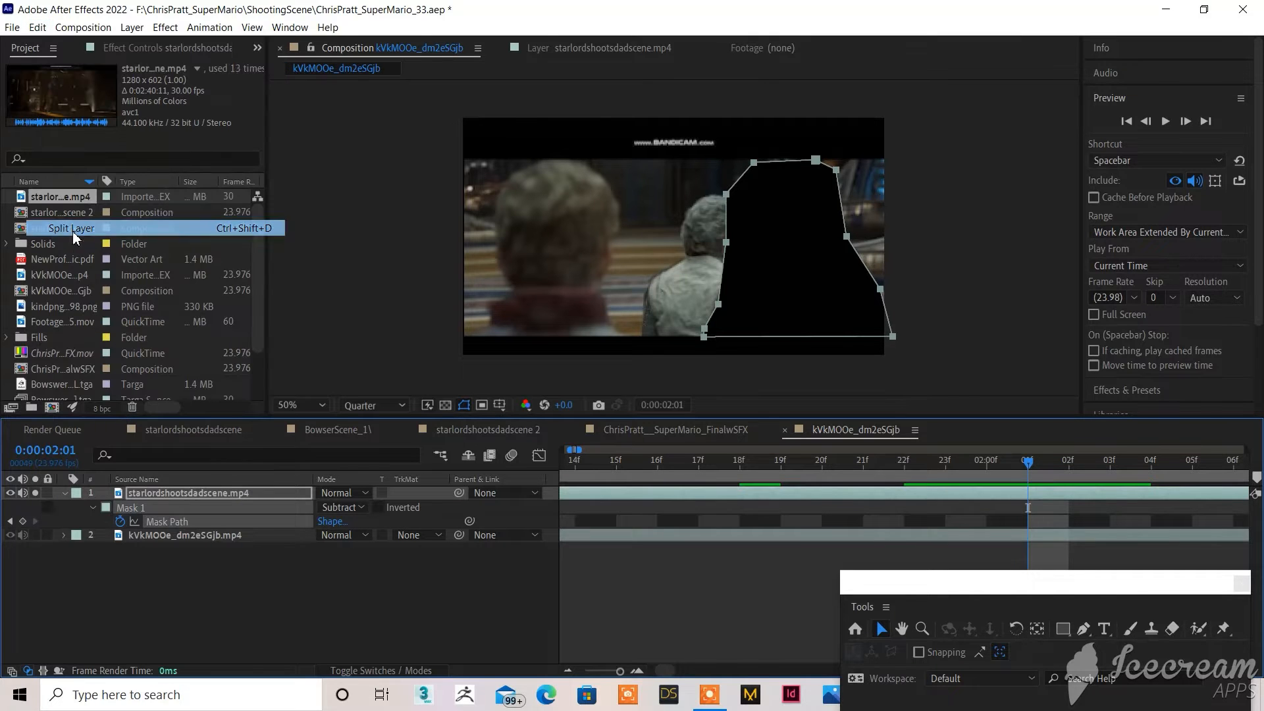
Step: Split the layer at the current frame and reshape the mask over the dad
{"action": "left_click", "coordinate": [72, 229]}
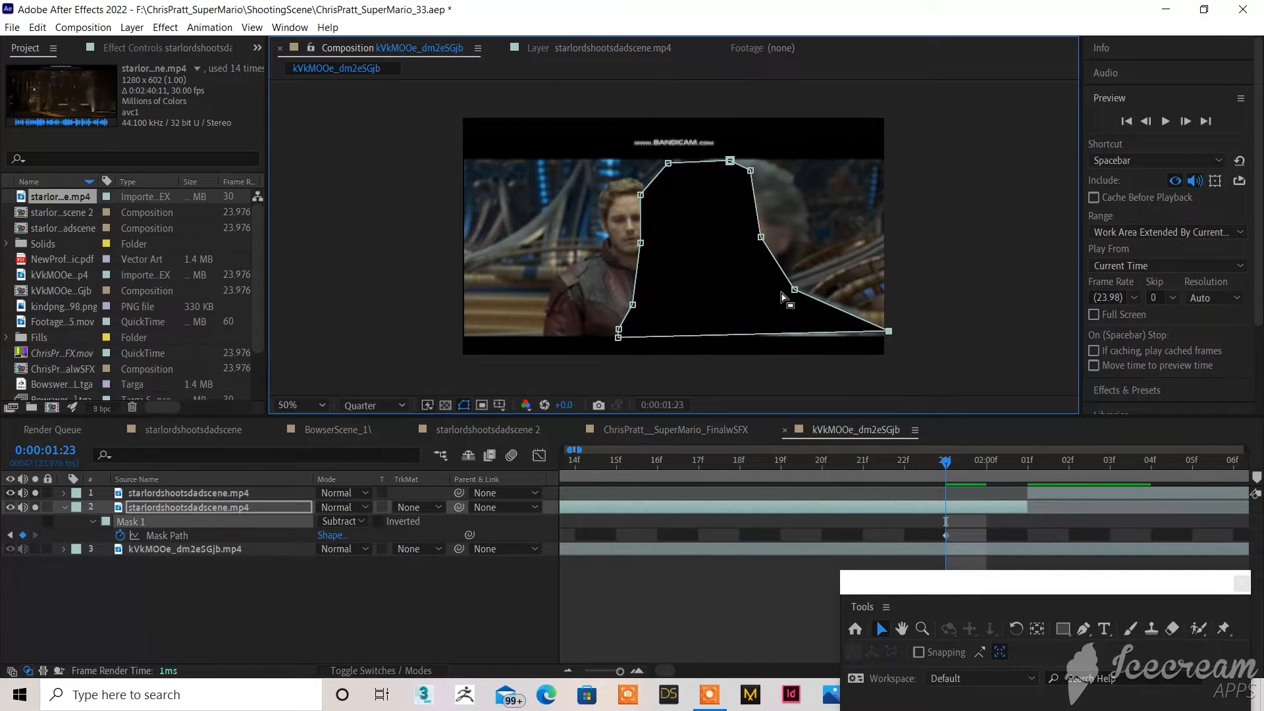
{"action": "left_click_drag", "start_coordinate": [786, 290], "coordinate": [846, 283]}
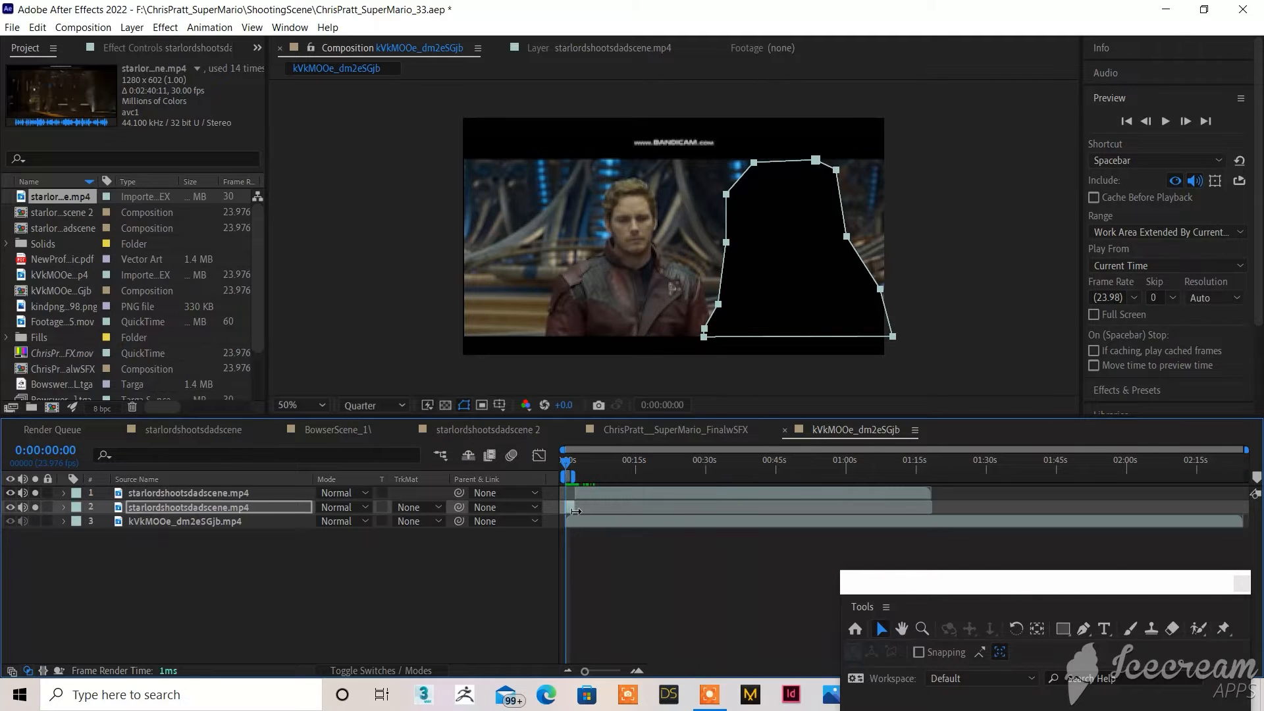
Step: Shorten the work area to 2 seconds and open the Content-Aware Fill panel
{"action": "left_click_drag", "start_coordinate": [582, 670], "coordinate": [611, 671]}
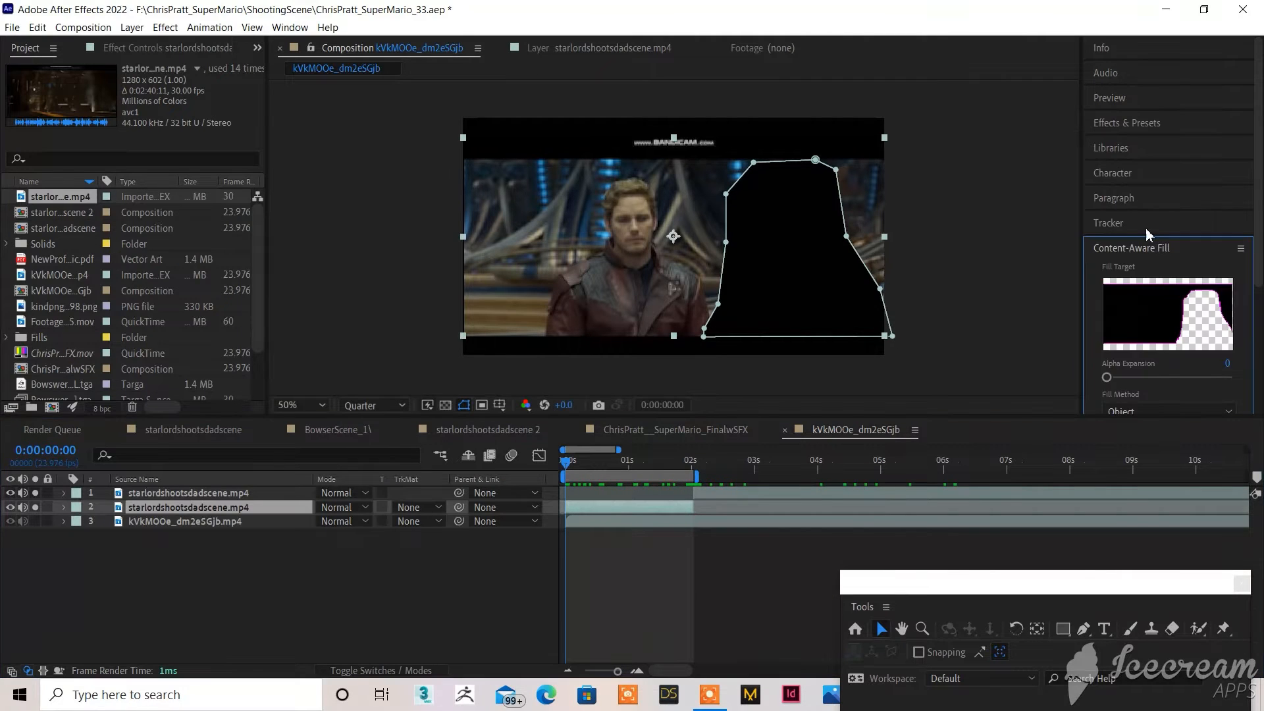
{"action": "left_click", "coordinate": [1108, 223]}
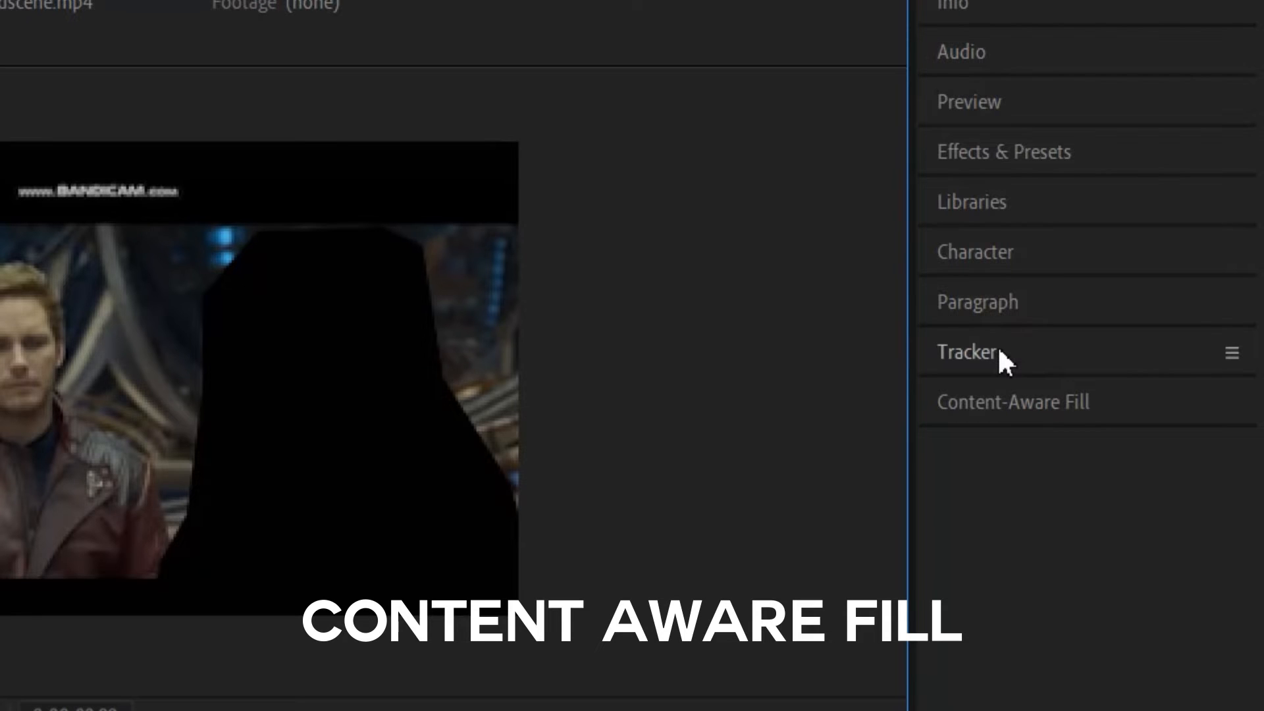
{"action": "mouse_move", "coordinate": [933, 417]}
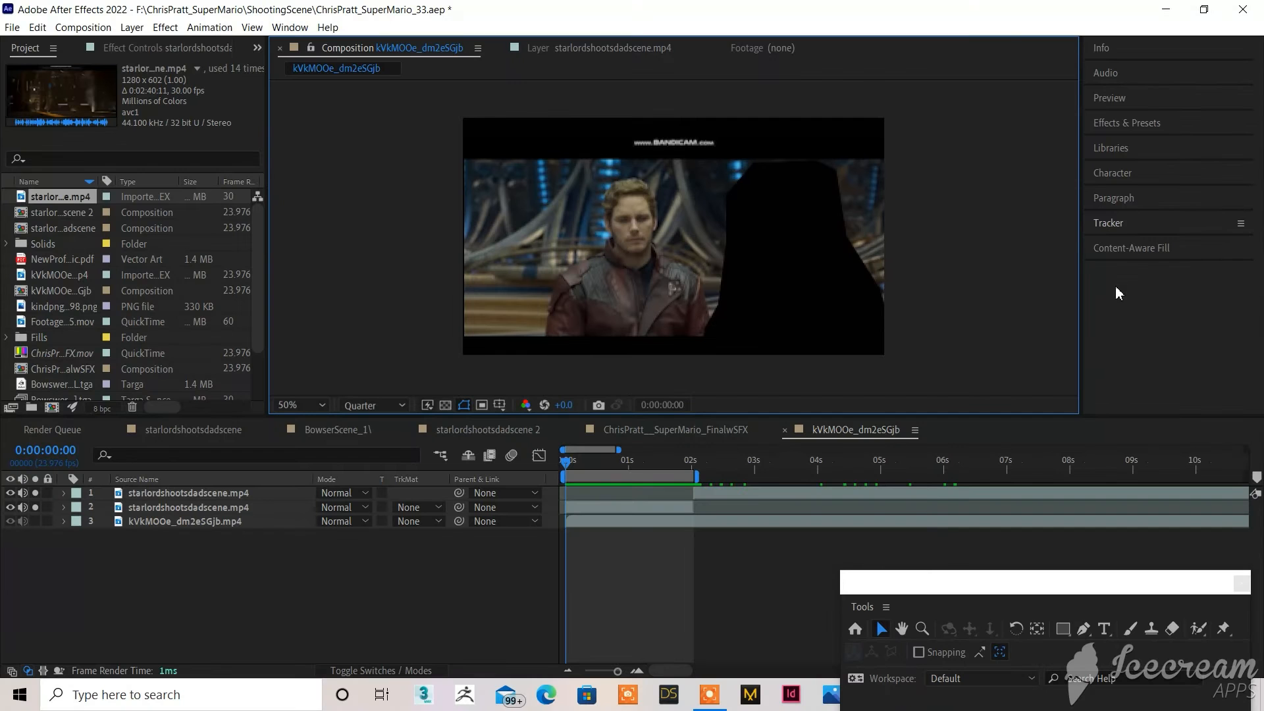
{"action": "mouse_move", "coordinate": [1091, 255]}
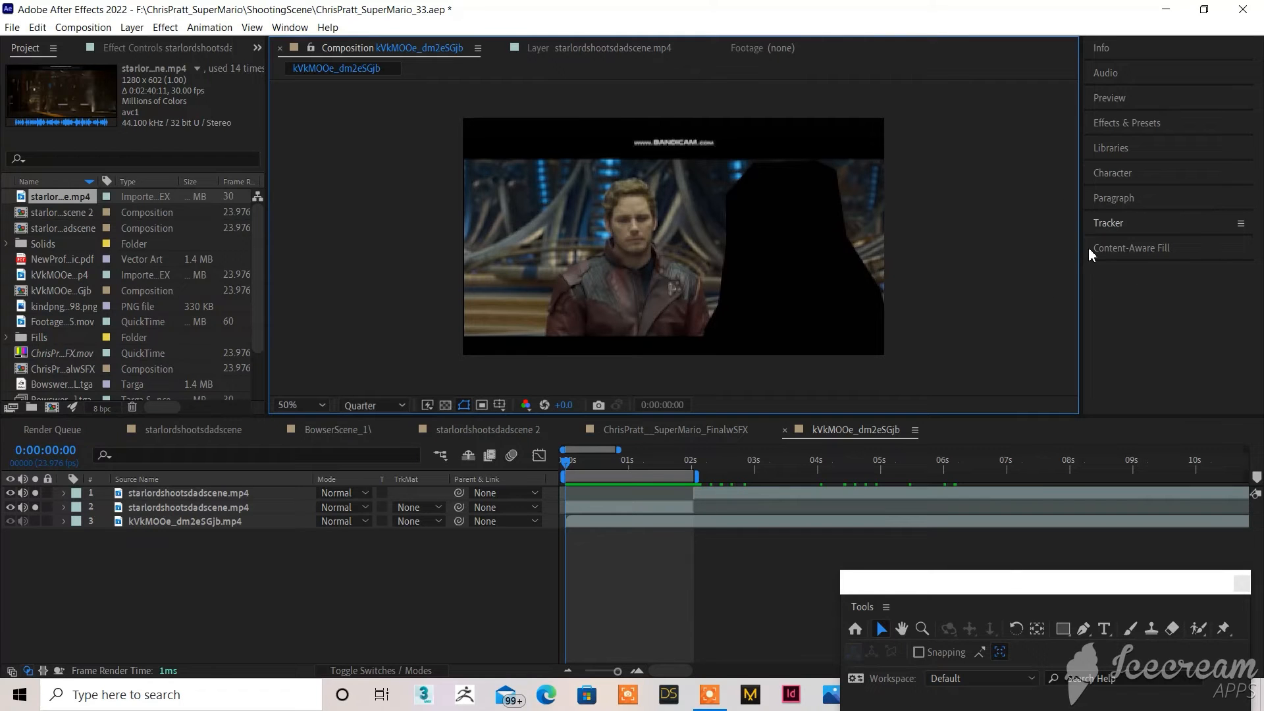
{"action": "left_click", "coordinate": [1130, 247]}
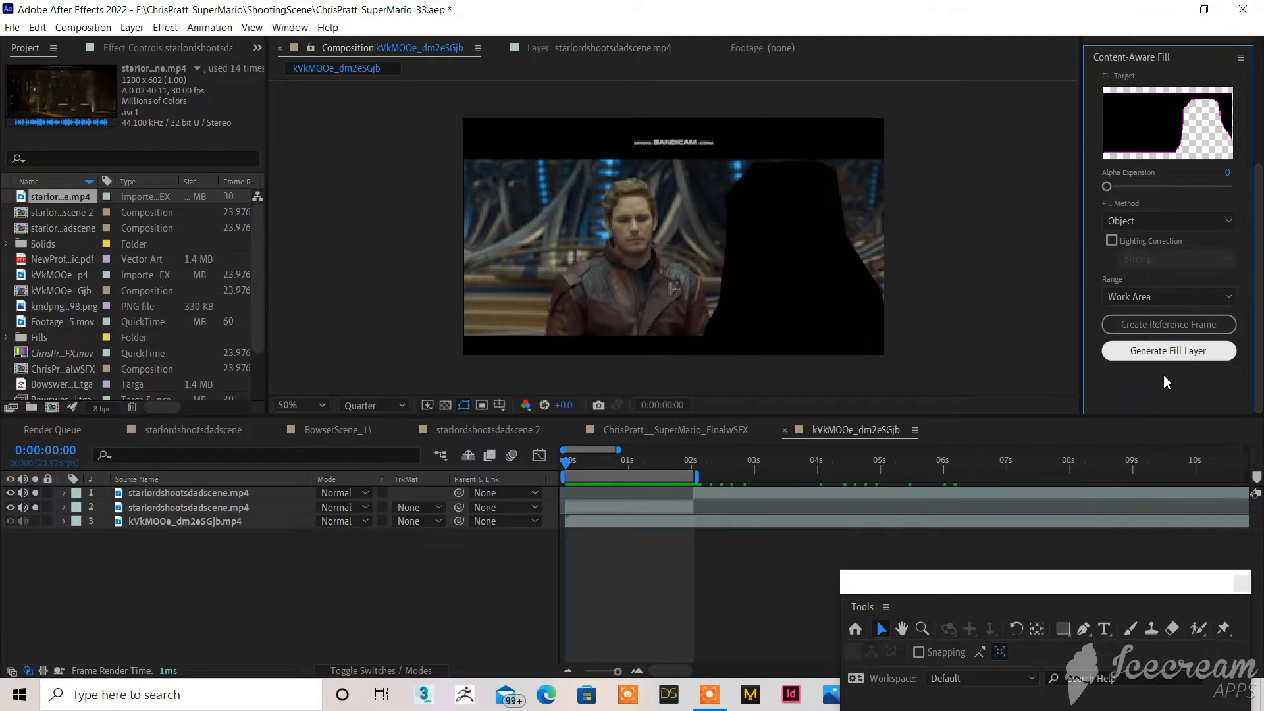
Step: Generate the Fill [00-48].png layer and switch to the ChrisPratt__SuperMario_FinalwSFX composition
{"action": "left_click", "coordinate": [1167, 350]}
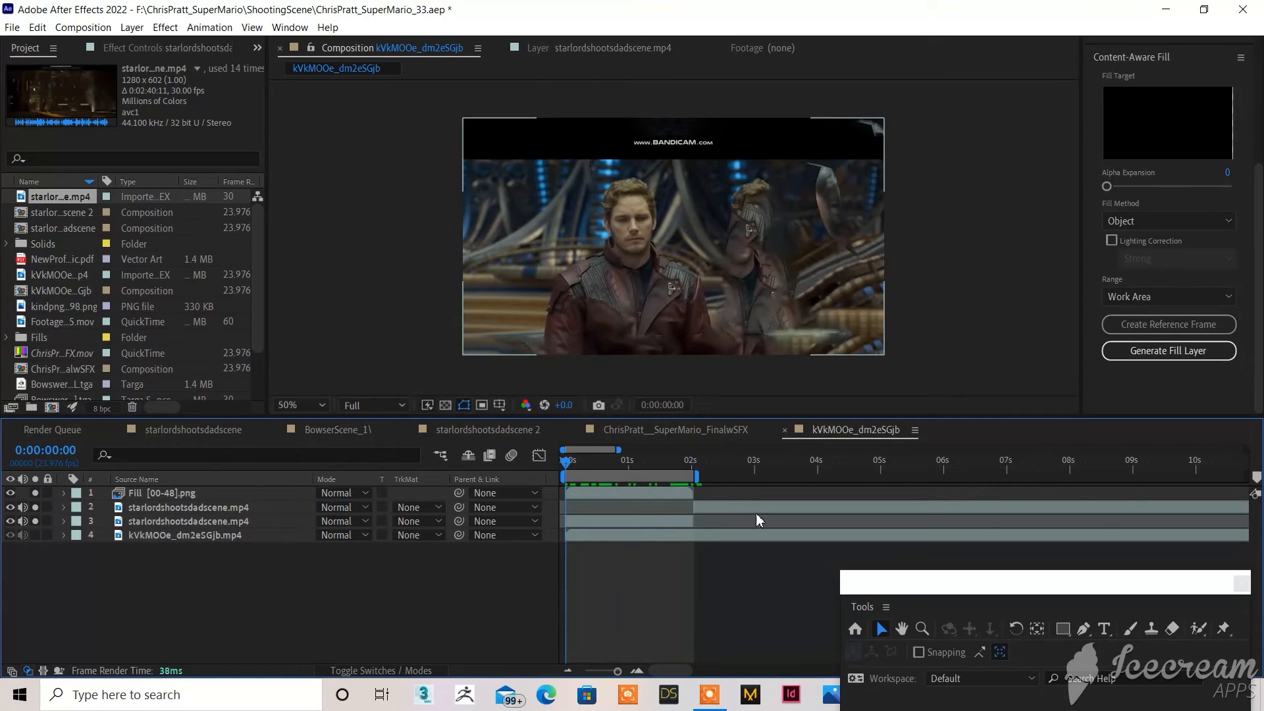
{"action": "left_click", "coordinate": [580, 449]}
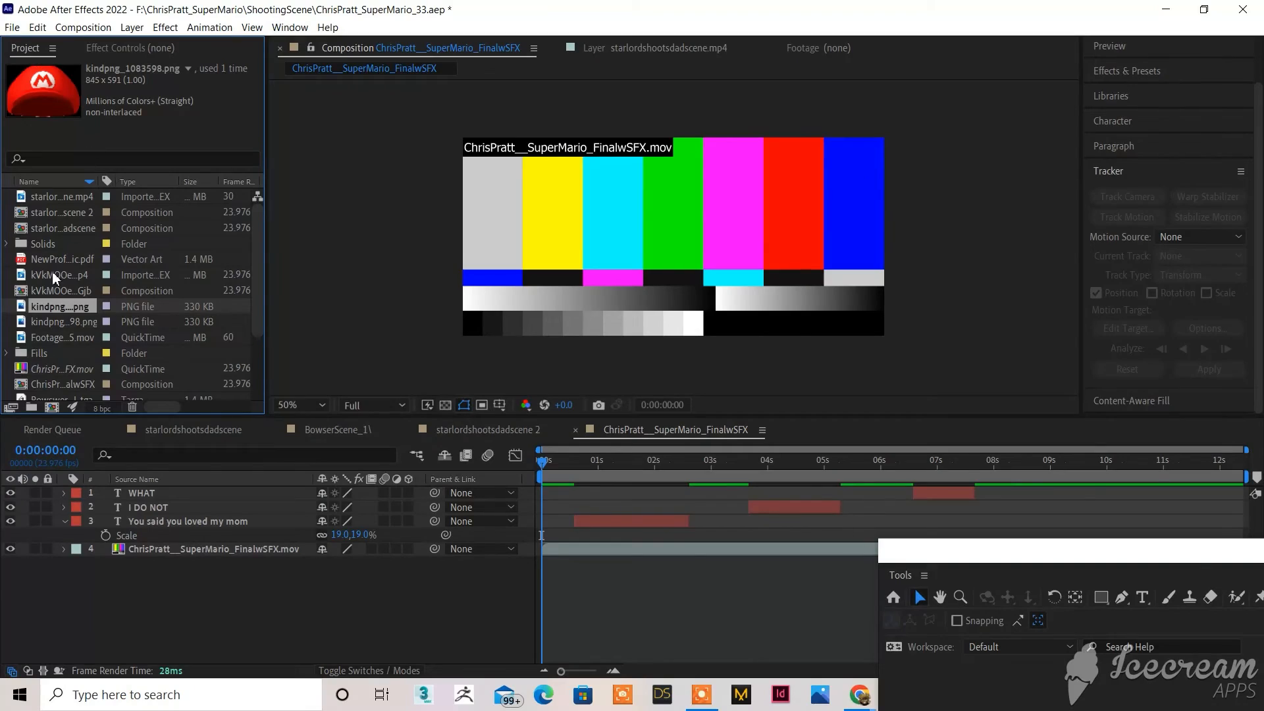
Step: Track Star-Lord's face with Track Point 1 and target Null 6
{"action": "left_click", "coordinate": [62, 197]}
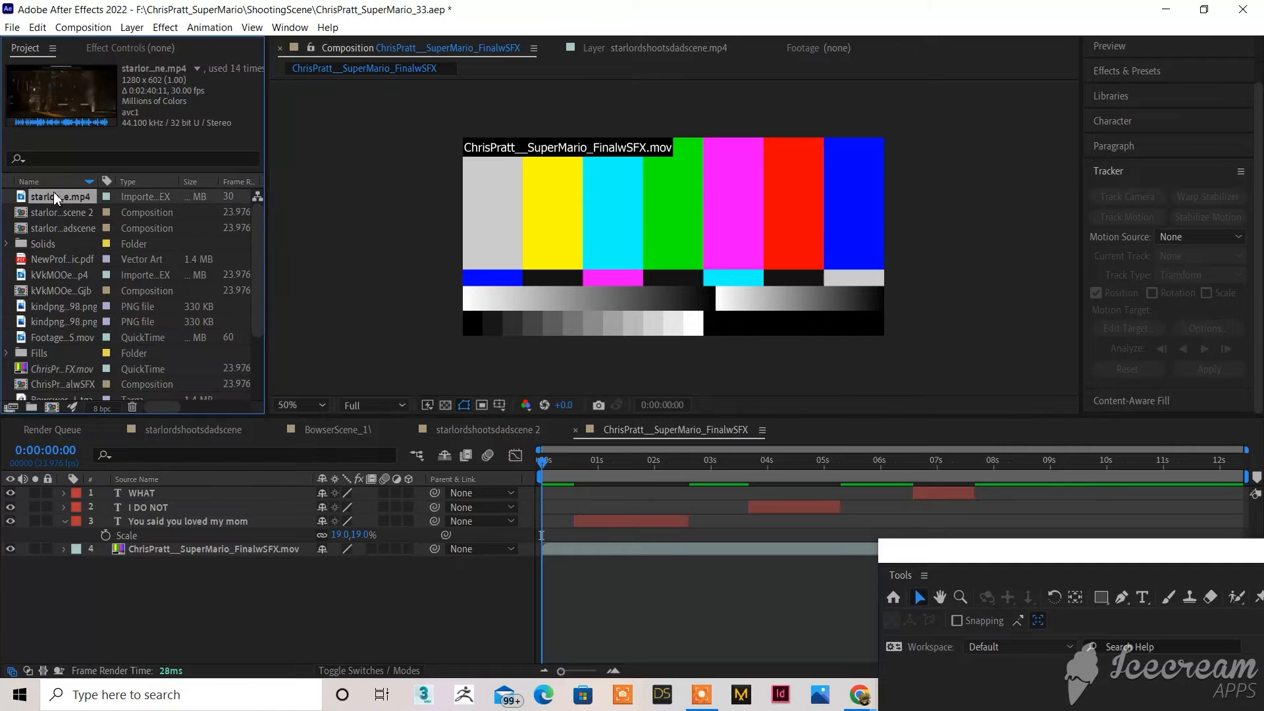
{"action": "mouse_move", "coordinate": [65, 401]}
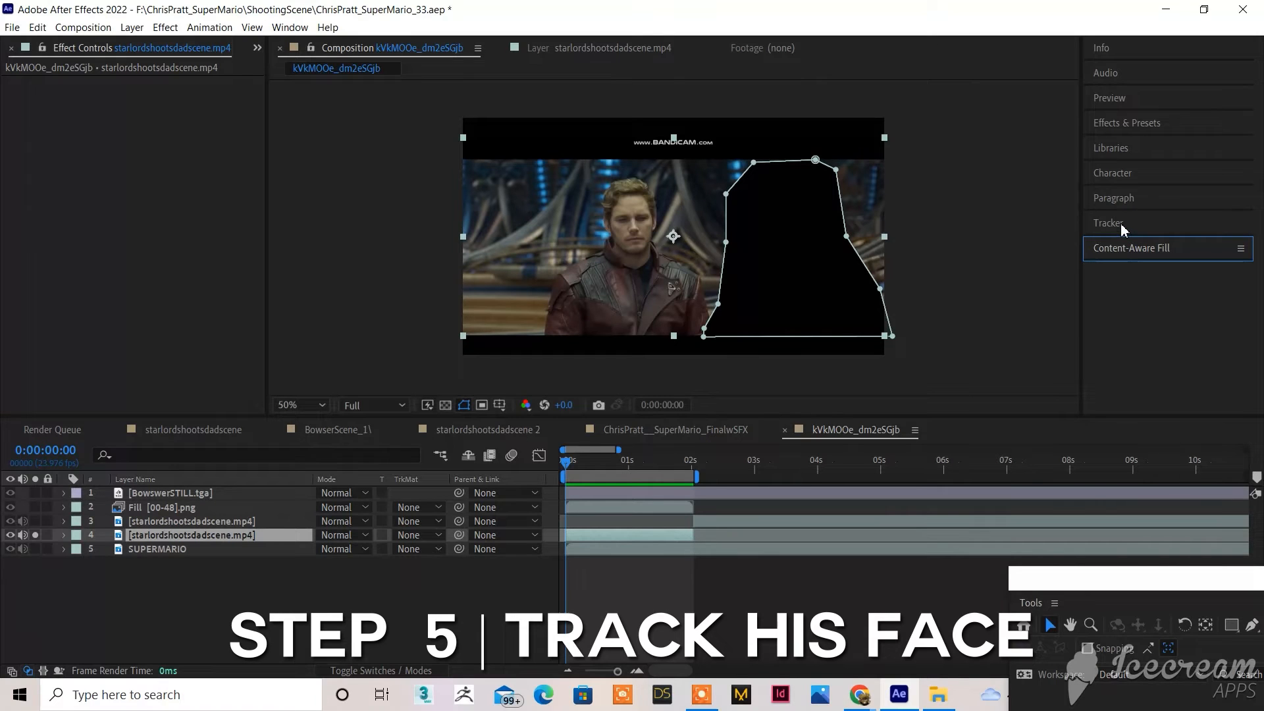
{"action": "left_click", "coordinate": [1108, 223]}
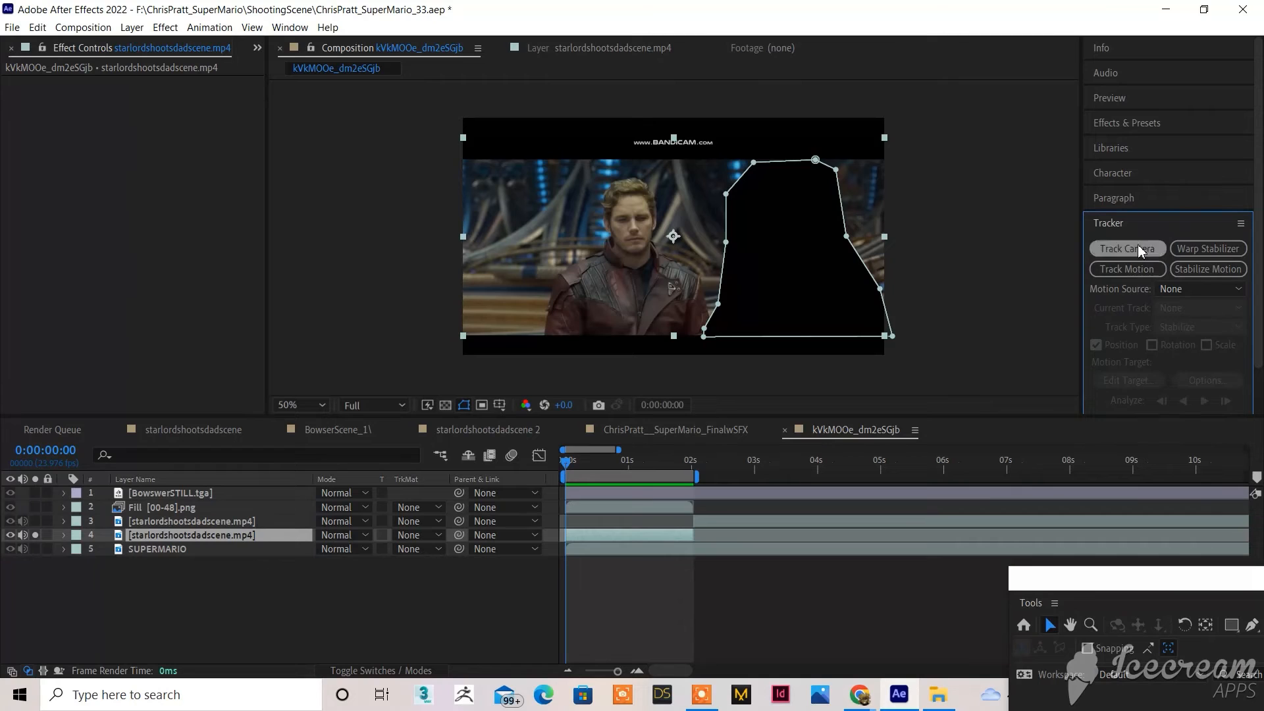
{"action": "mouse_move", "coordinate": [1148, 269]}
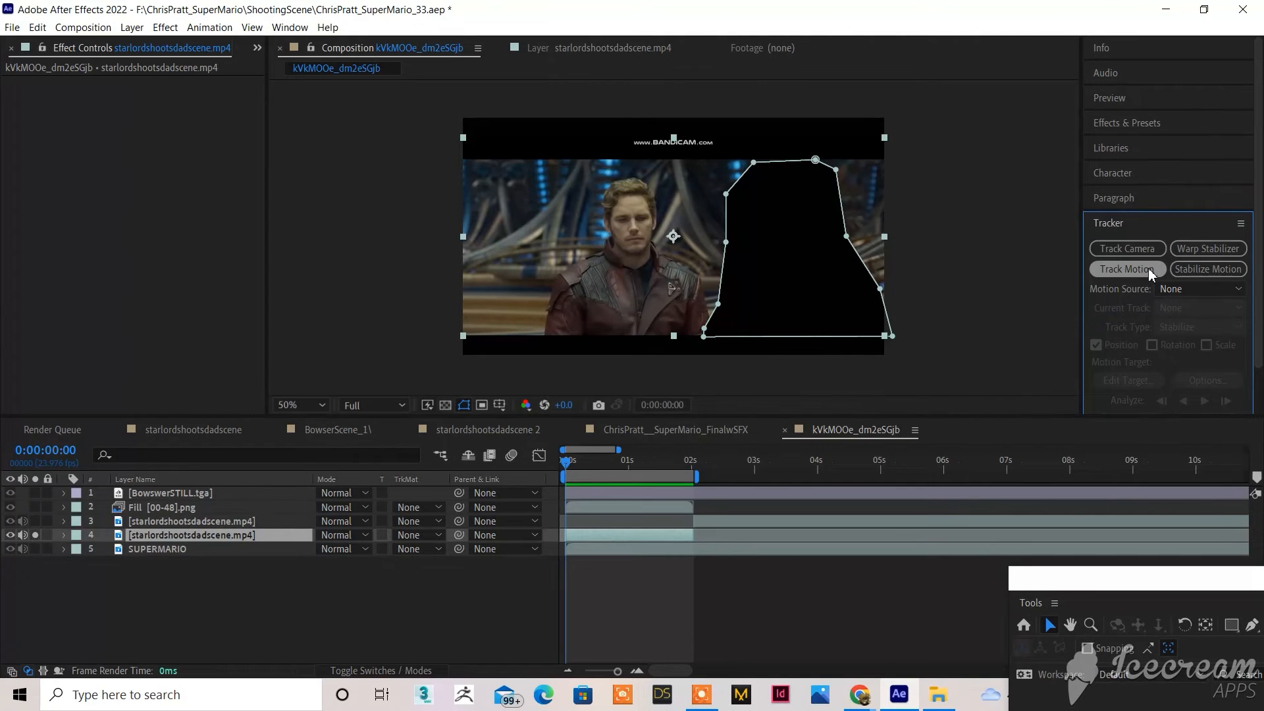
{"action": "left_click", "coordinate": [1125, 269]}
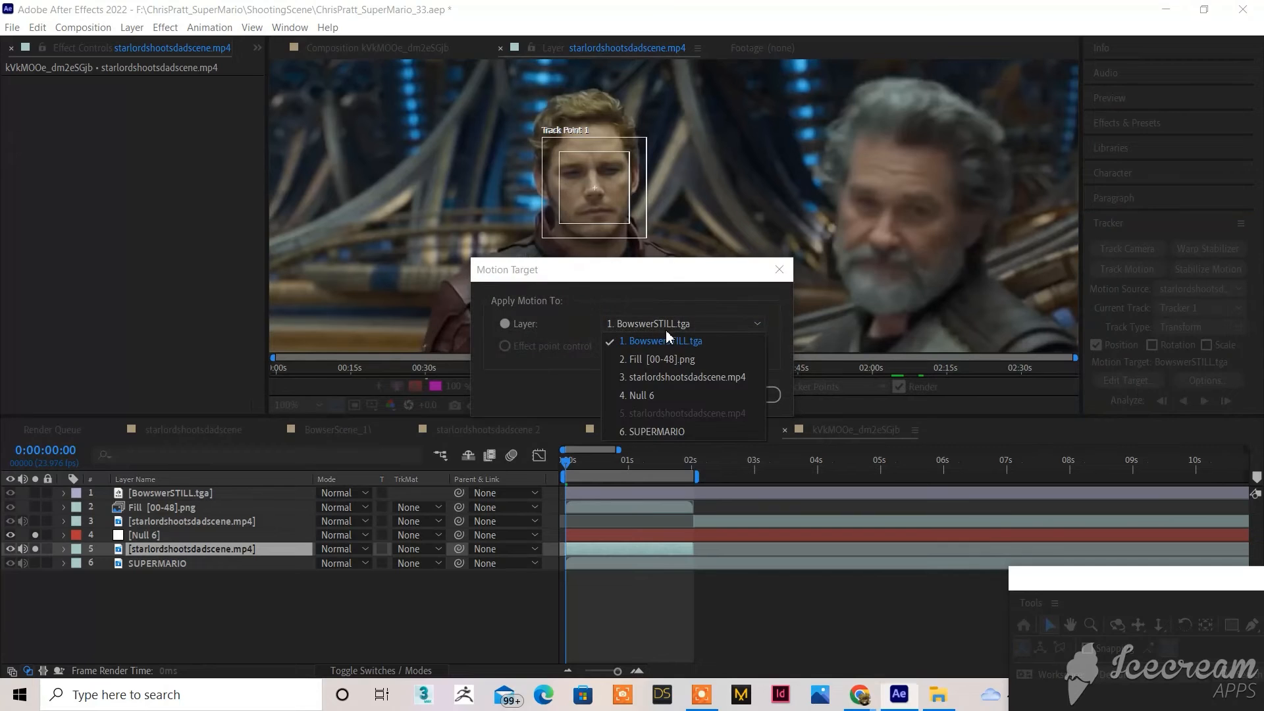
{"action": "mouse_move", "coordinate": [637, 395]}
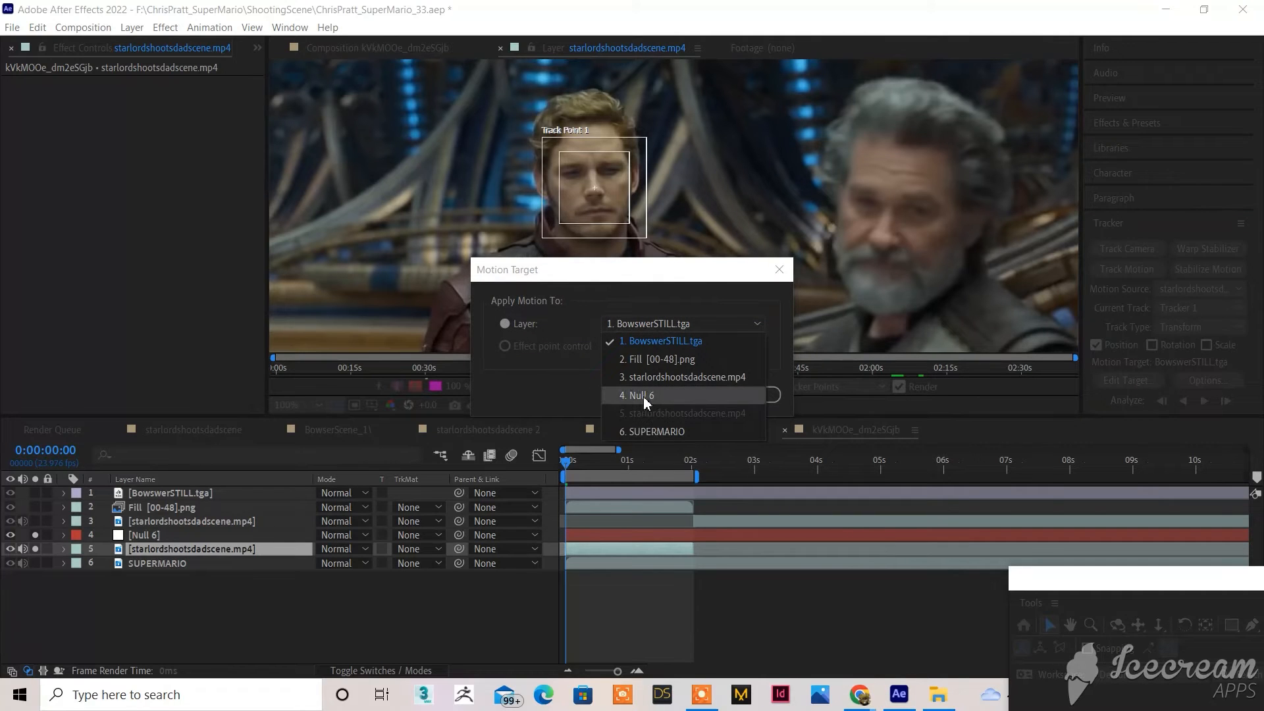
{"action": "left_click", "coordinate": [636, 395]}
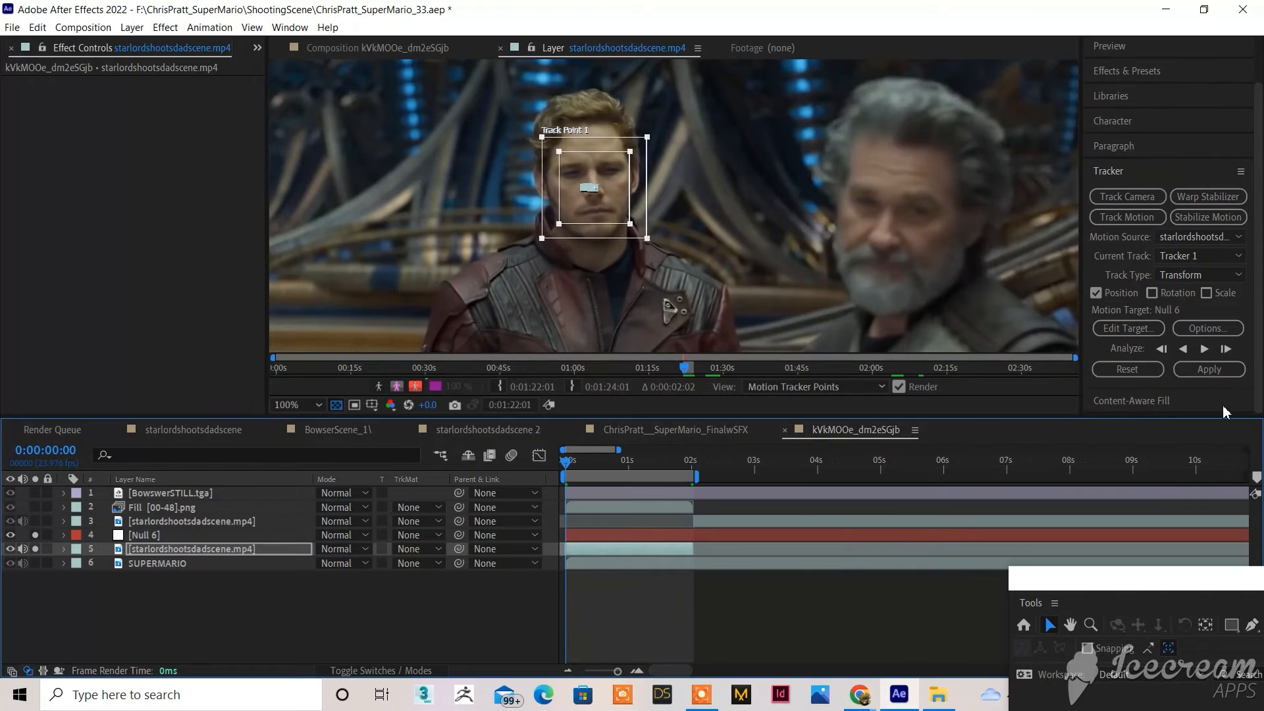
Step: Apply the face track to Null 6 on both X and Y
{"action": "left_click", "coordinate": [1206, 369]}
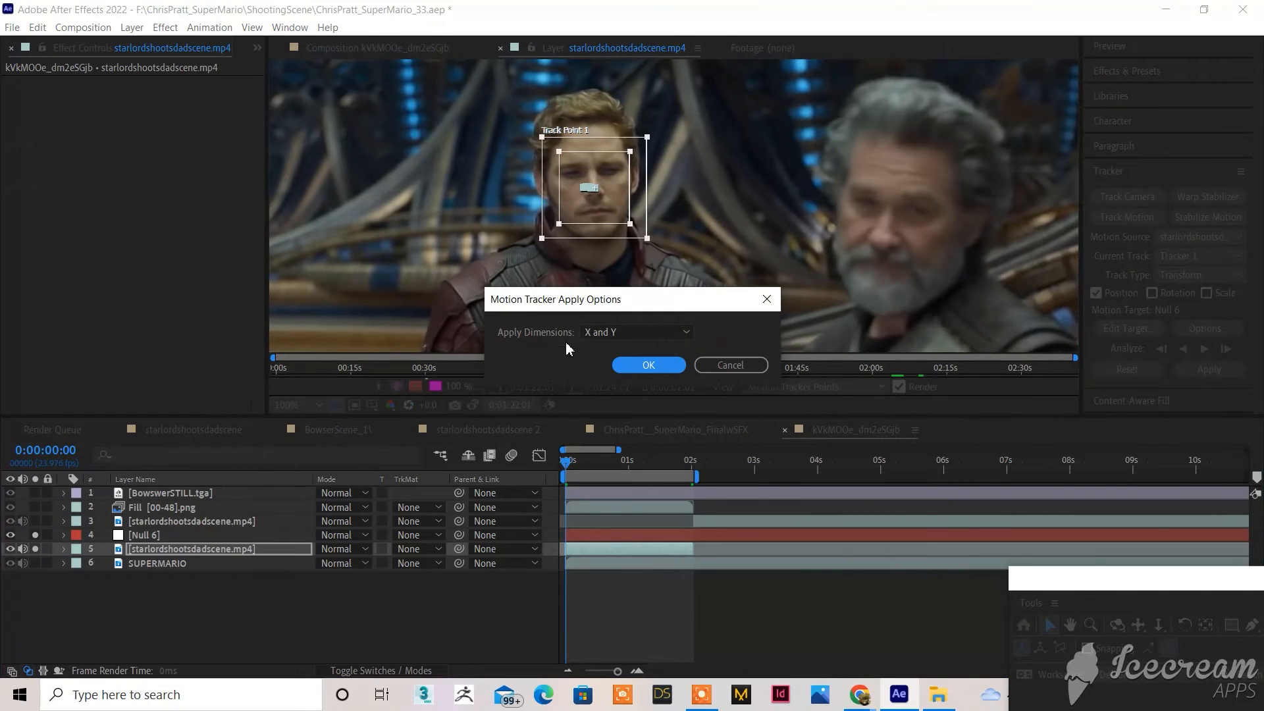
{"action": "left_click", "coordinate": [635, 331]}
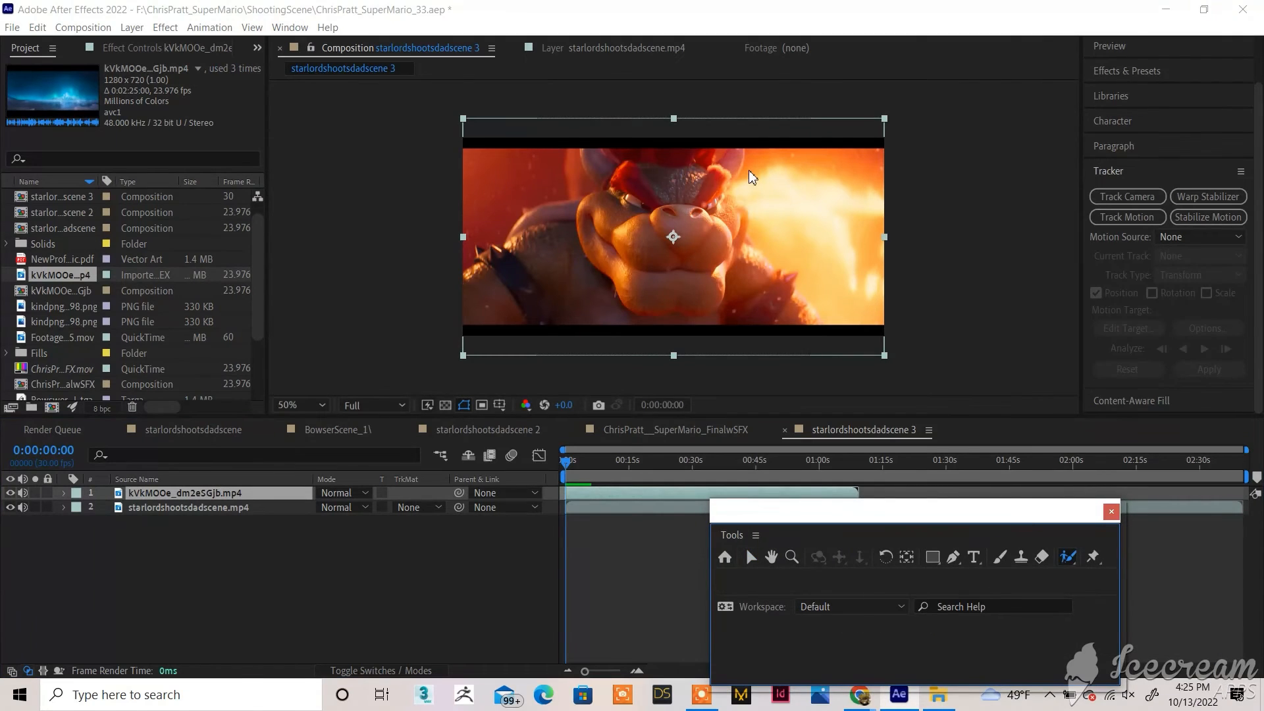
Step: Drag the floating Tools window aside in the starlordshootsdadscene 3 composition
{"action": "left_click_drag", "start_coordinate": [910, 510], "coordinate": [833, 433]}
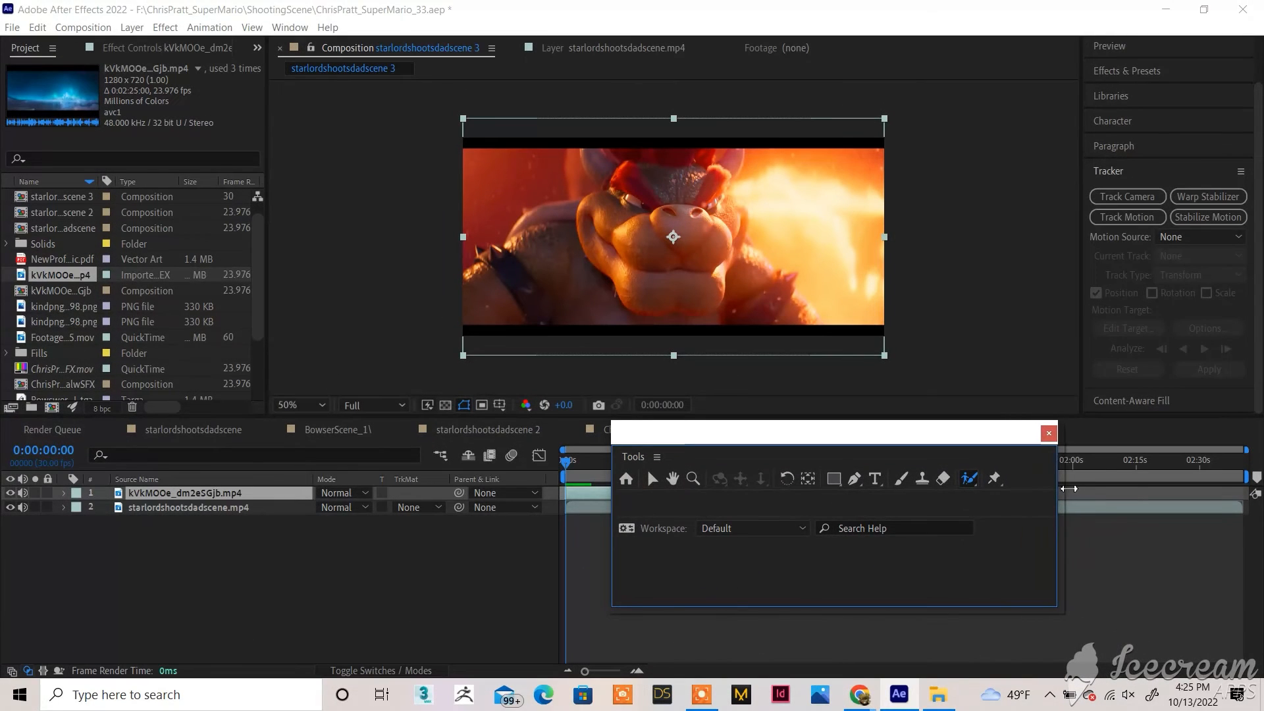